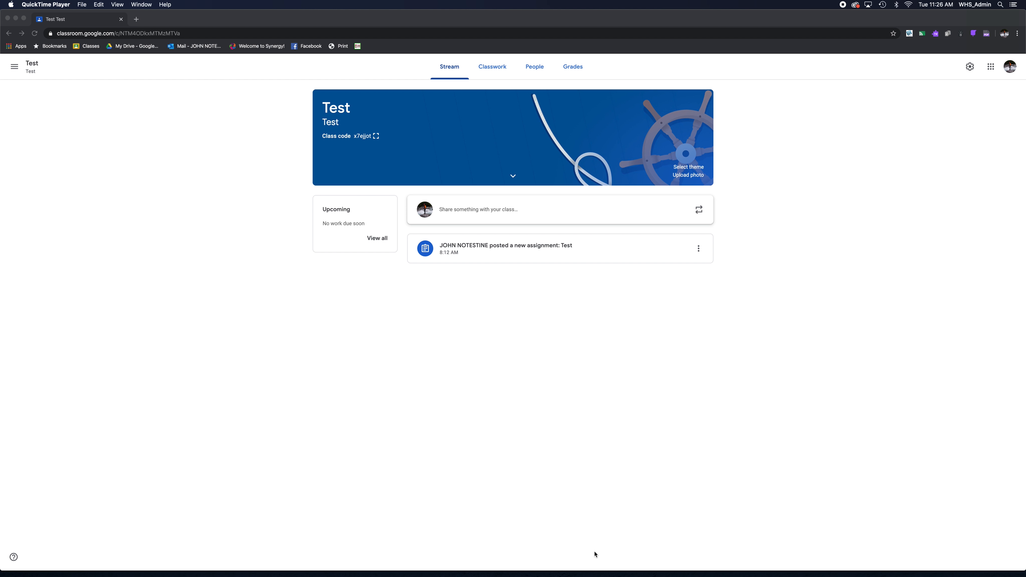
mouse_move(512, 284)
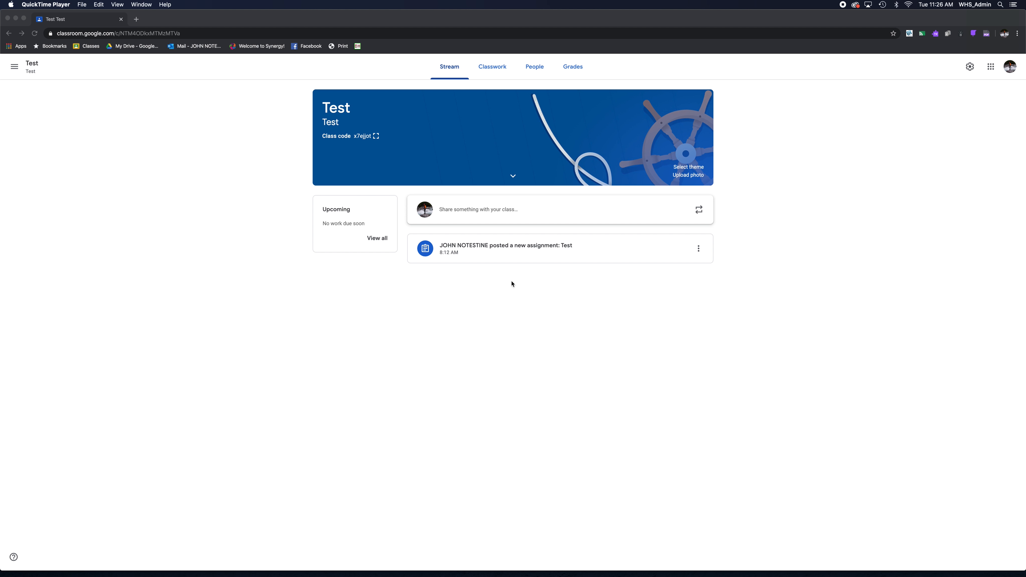
mouse_move(439, 72)
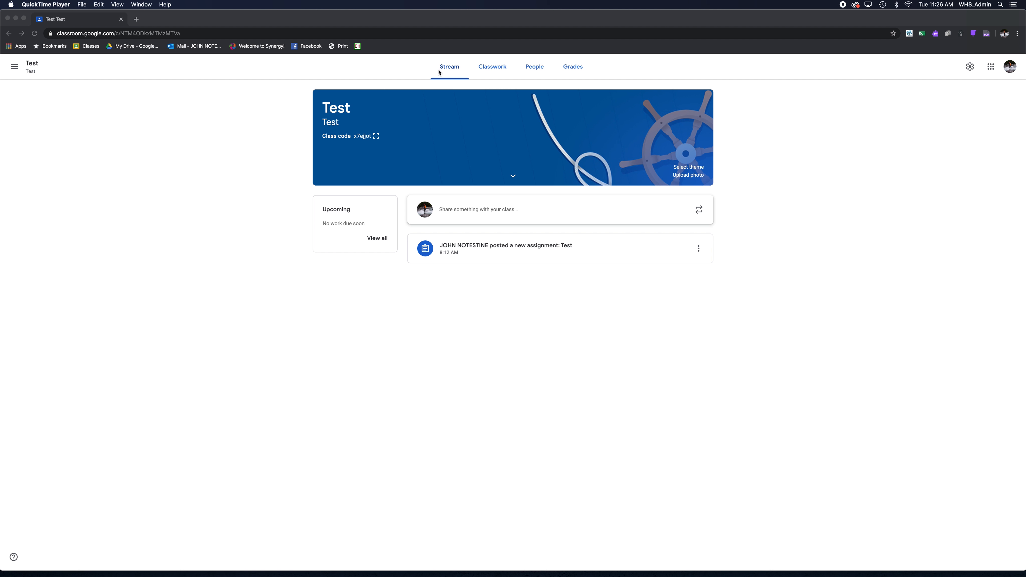
mouse_move(534, 67)
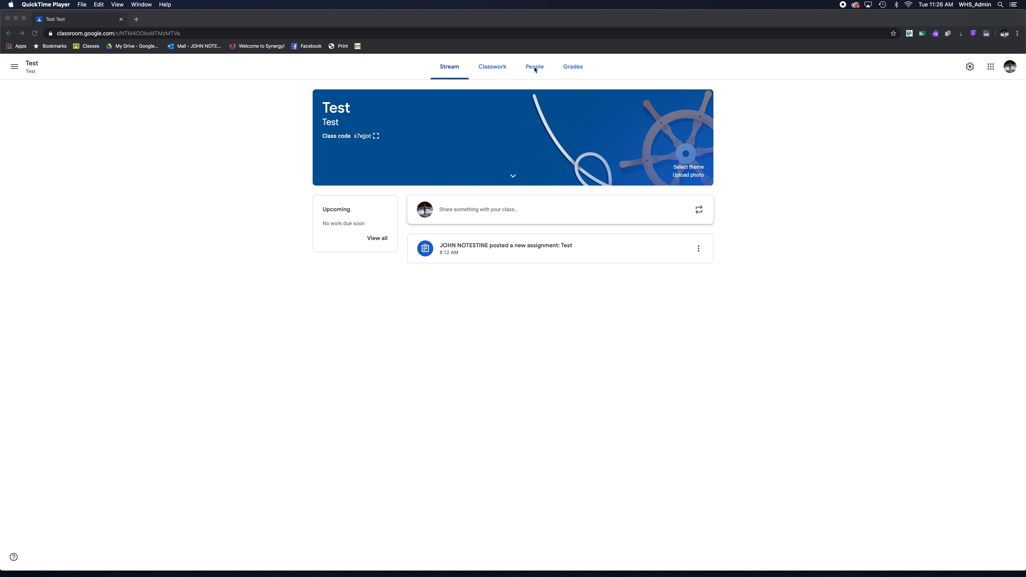
- Invite the colleague 'joseph' as a co-teacher from the People list of the Test class
left_click(535, 67)
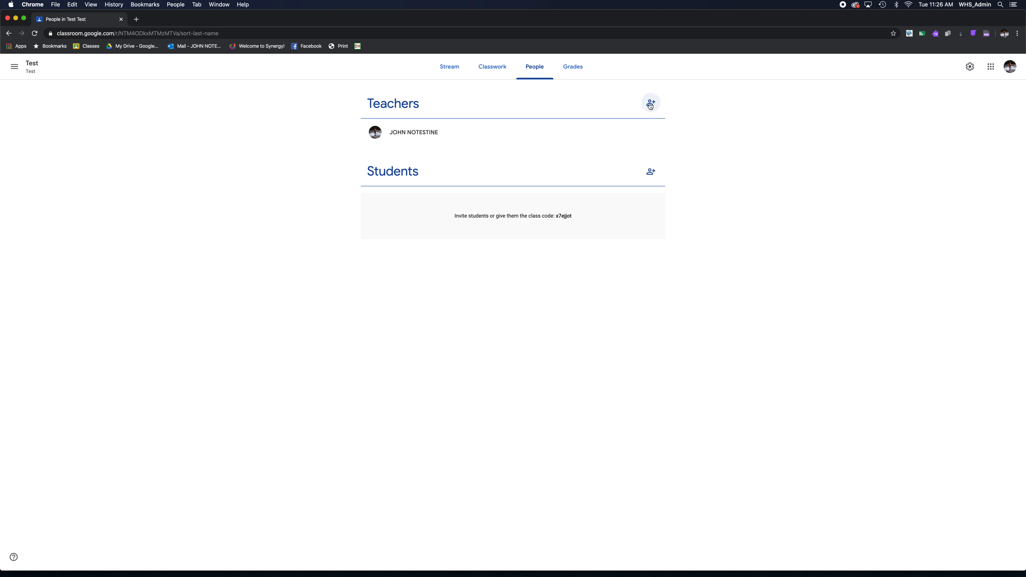
left_click(650, 103)
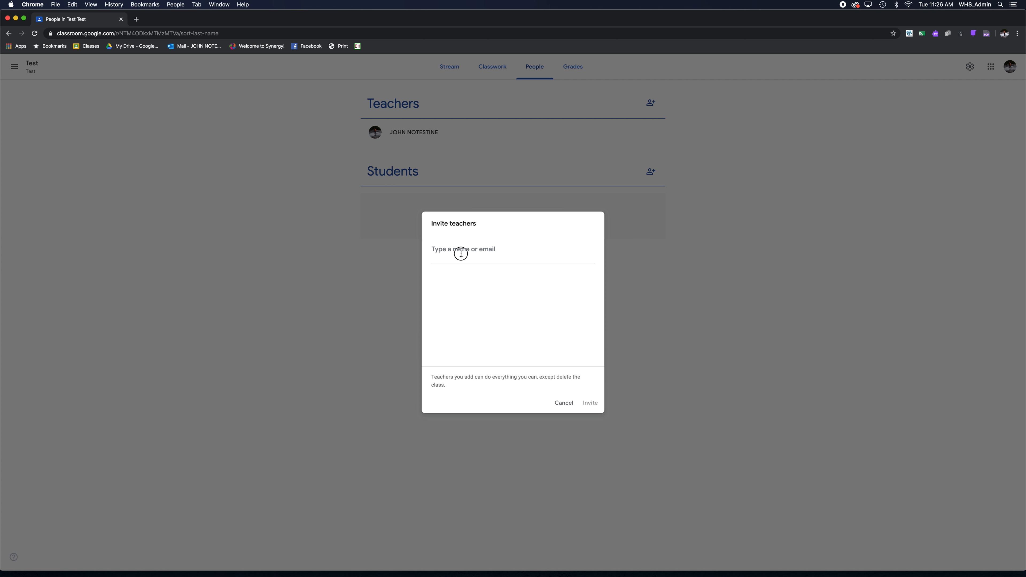
type("joseph")
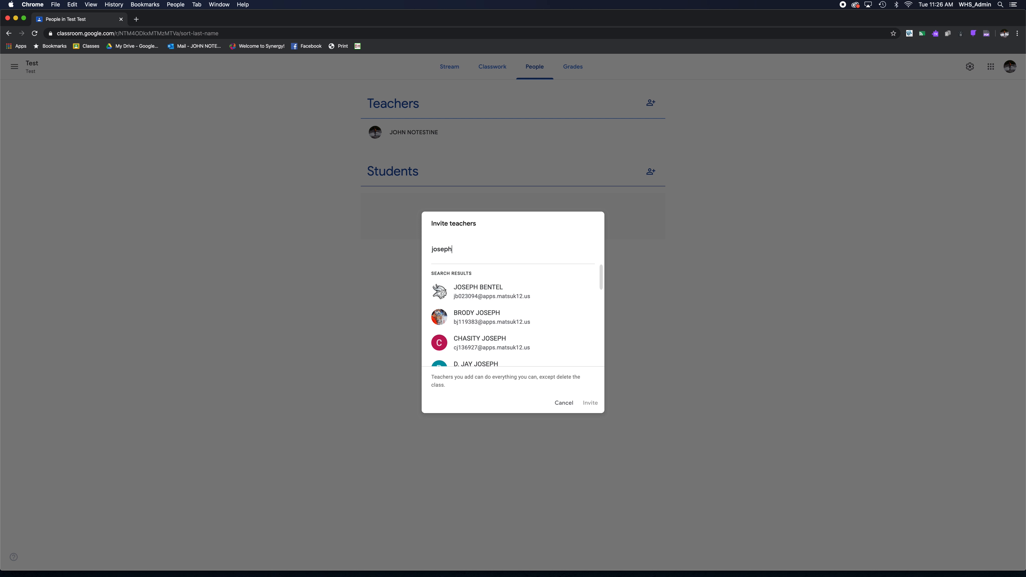
mouse_move(492, 292)
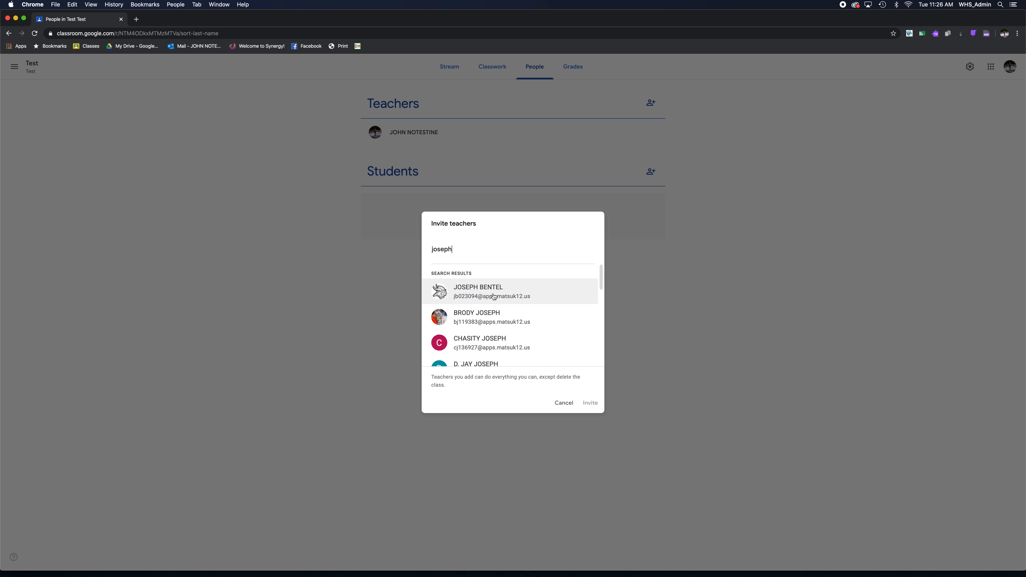
left_click(478, 291)
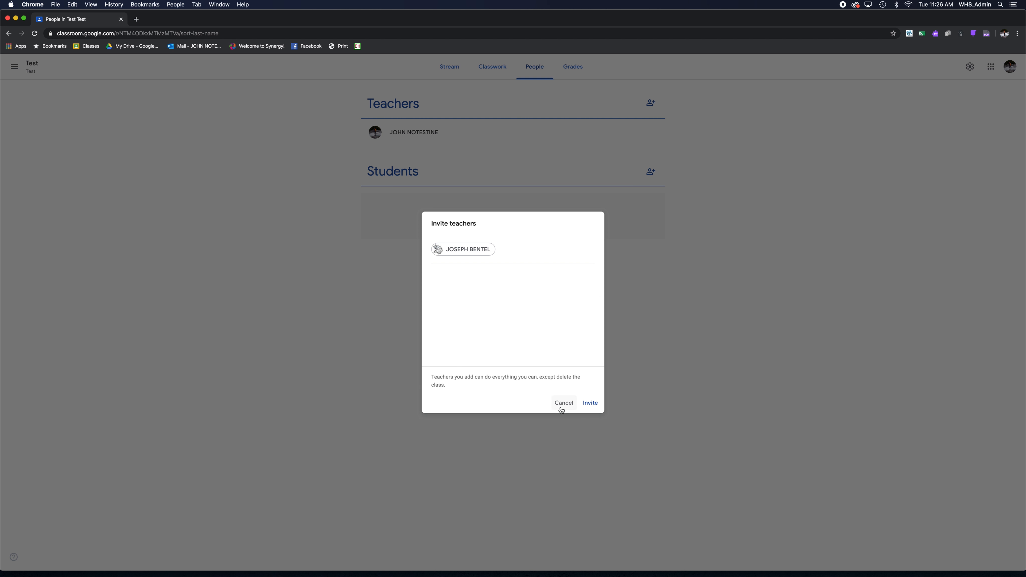
left_click(563, 403)
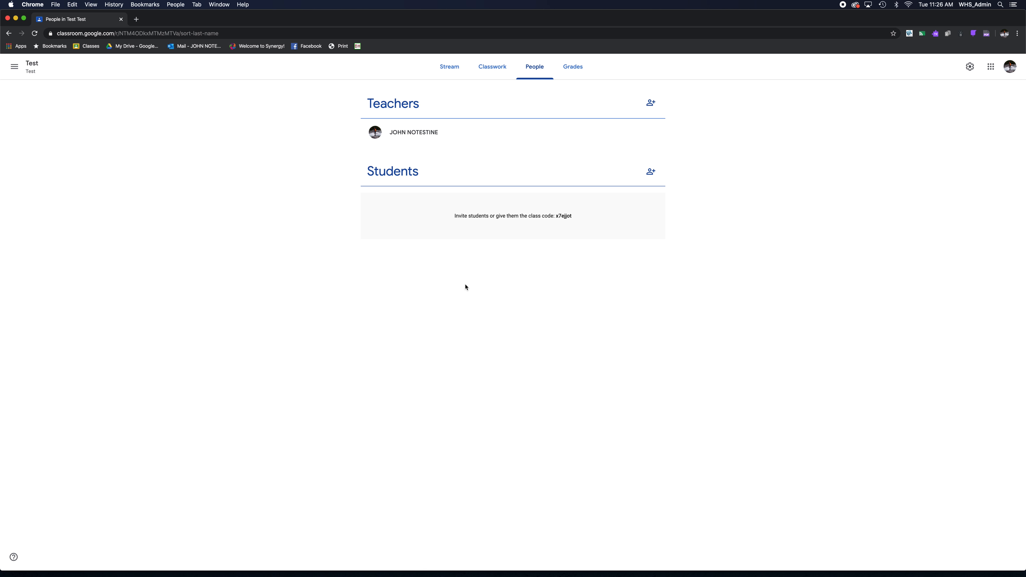
mouse_move(492, 67)
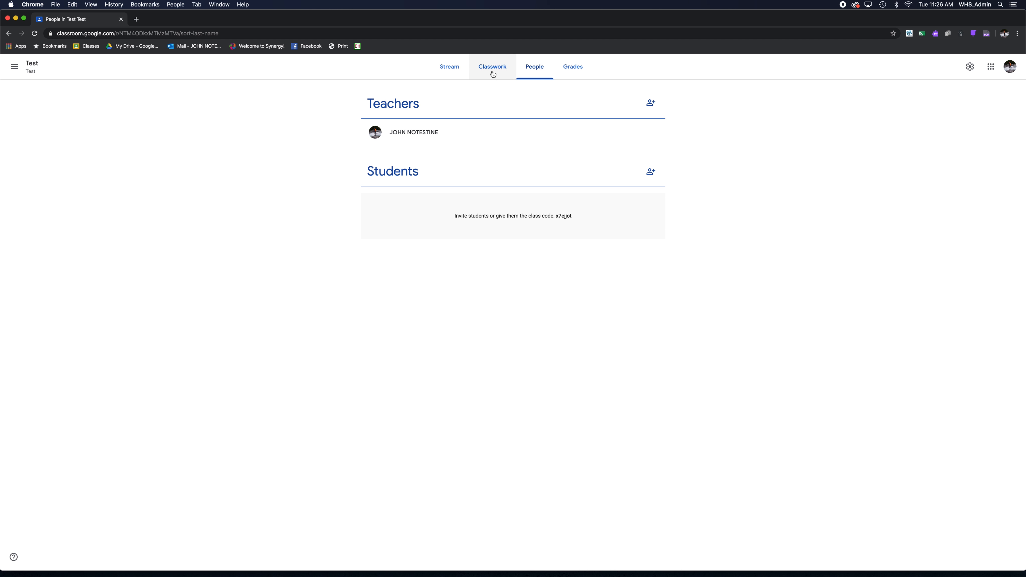
- Show the Create menu of new post types on the Classwork page
left_click(492, 66)
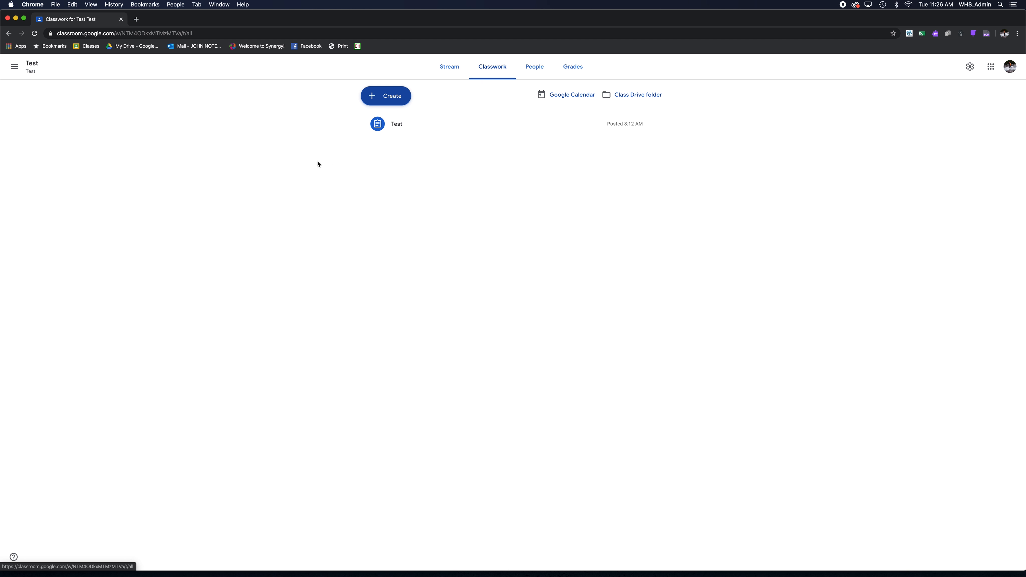
mouse_move(194, 134)
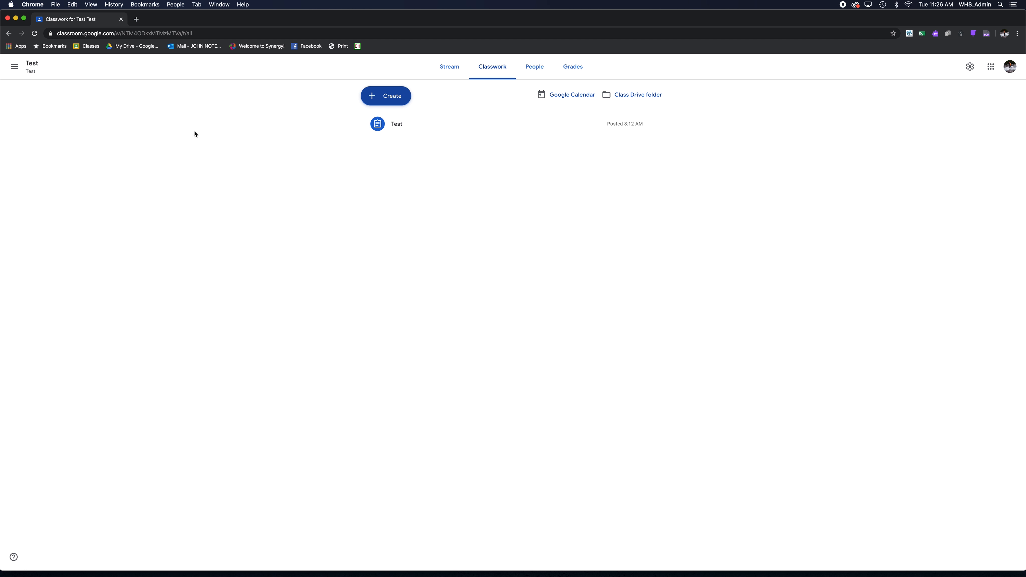
left_click(385, 95)
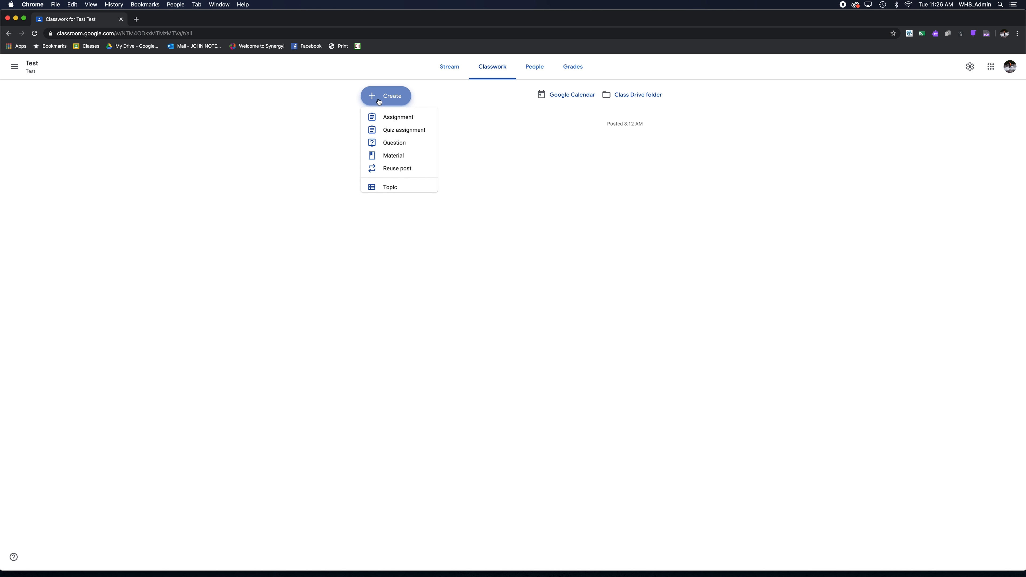
mouse_move(396, 169)
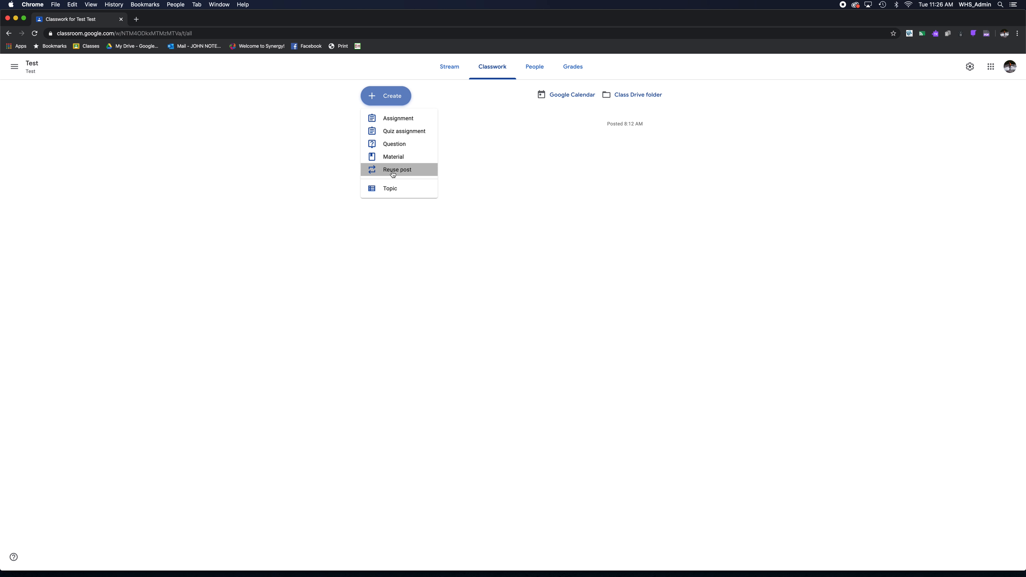
- Choose Reuse post to list the classes to reuse from
left_click(397, 170)
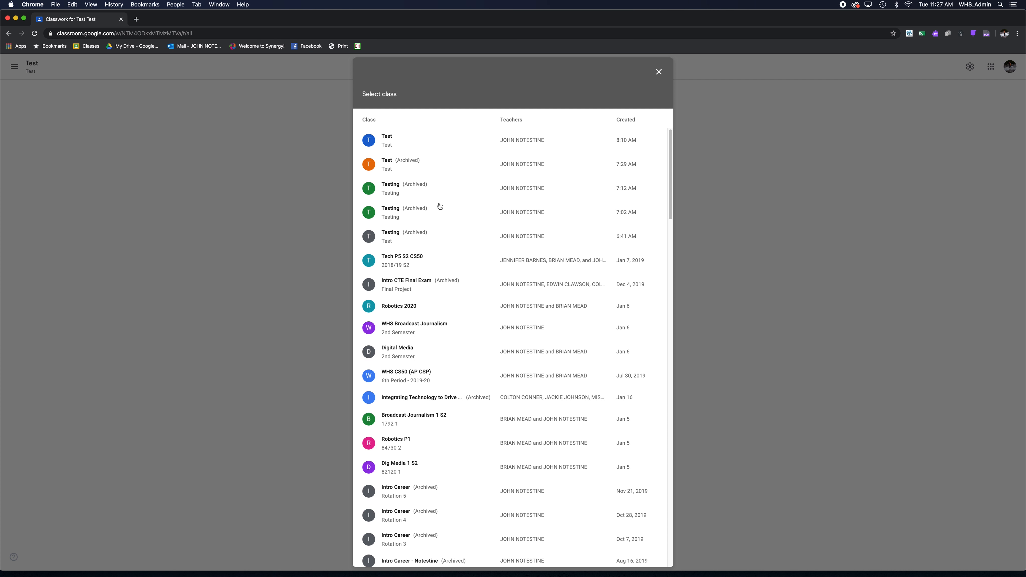
mouse_move(410, 347)
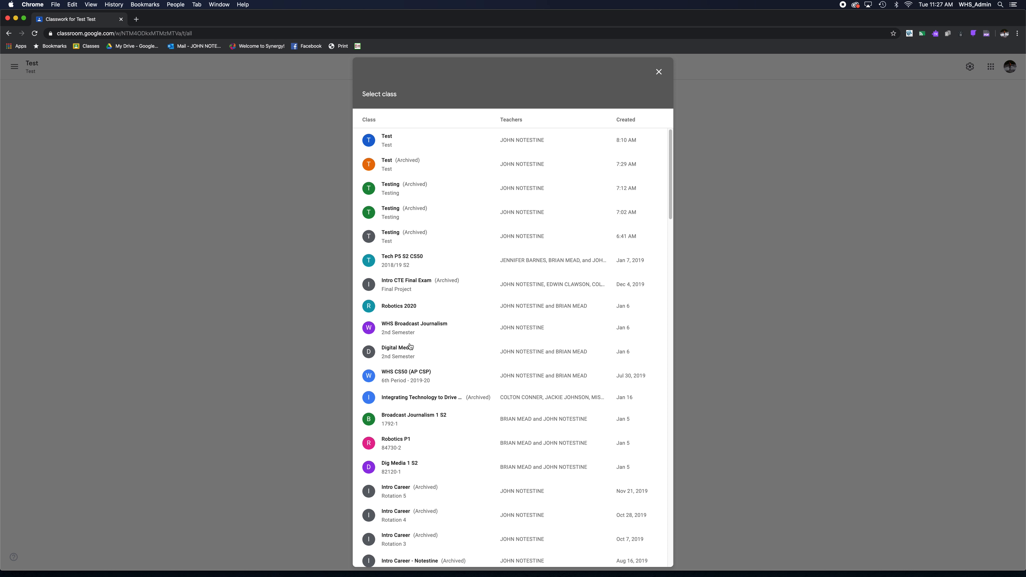
mouse_move(428, 480)
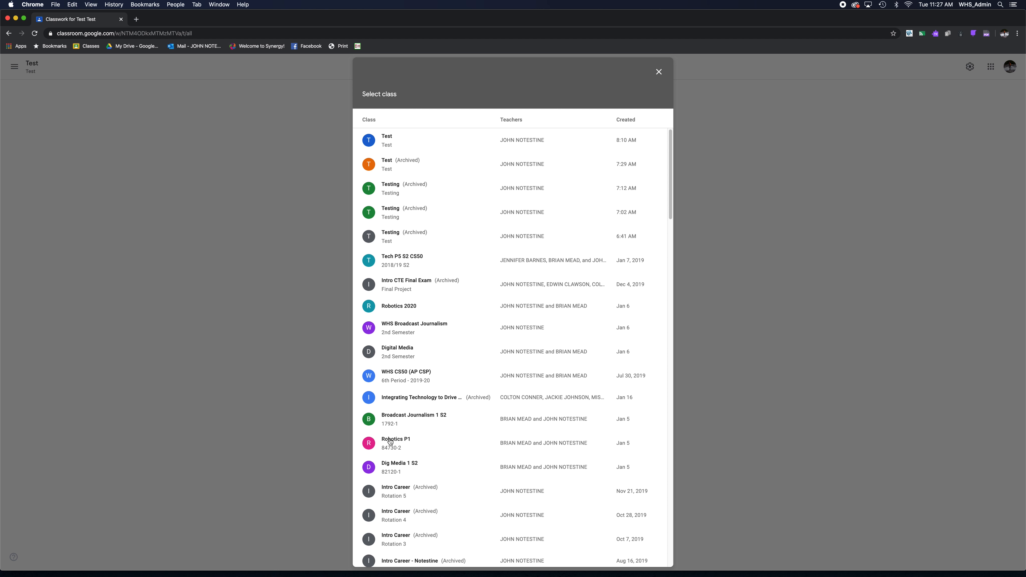
- Choose the Broadcast Journalism 1 S2 class to browse its posts for reuse
left_click(413, 419)
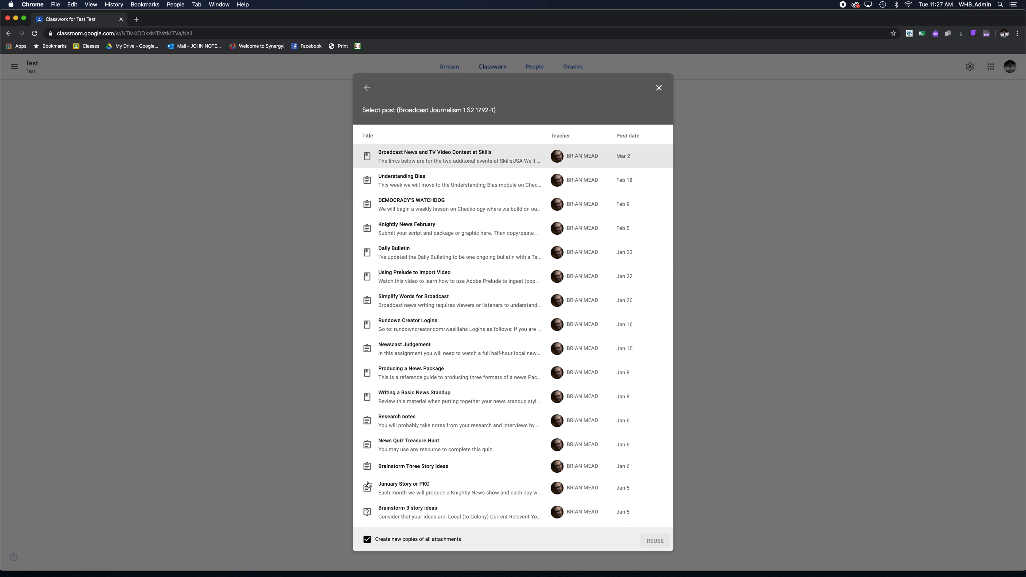
mouse_move(413, 374)
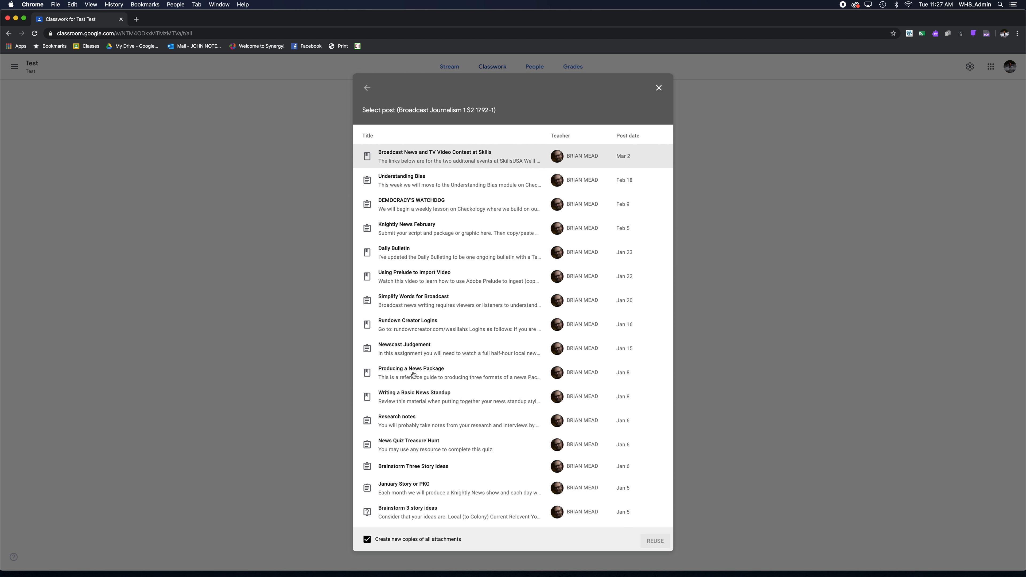
mouse_move(397, 246)
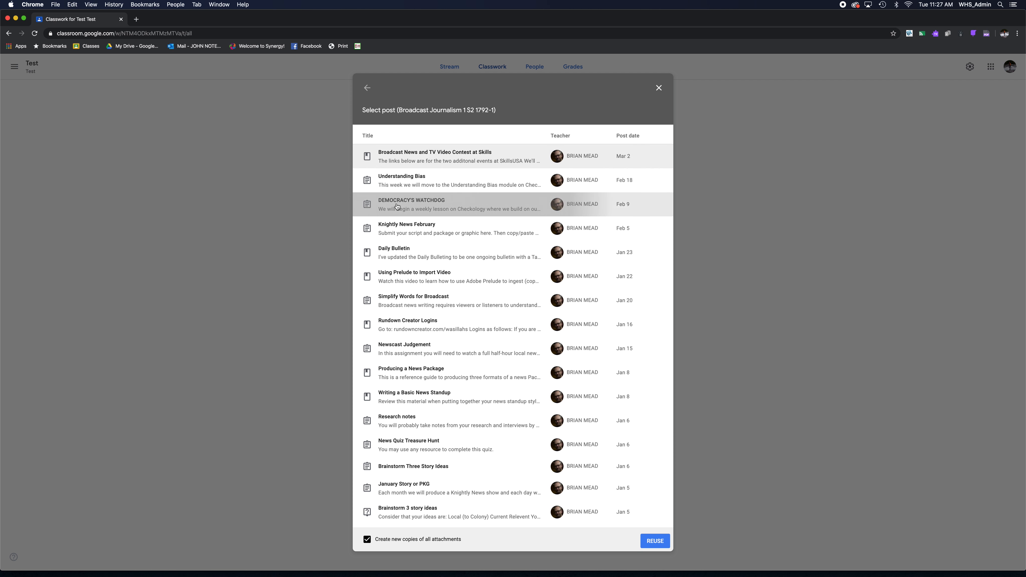
mouse_move(570, 336)
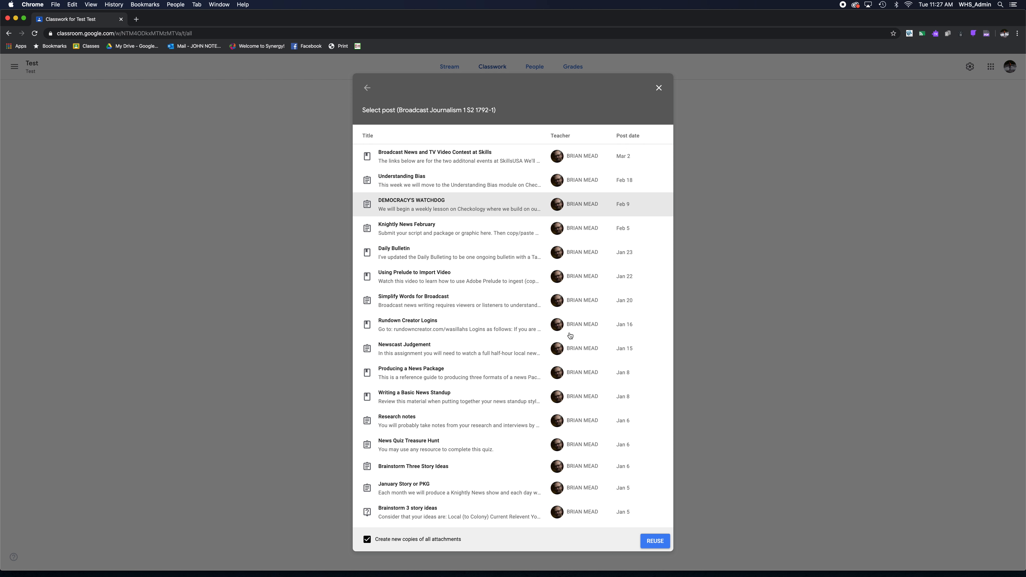